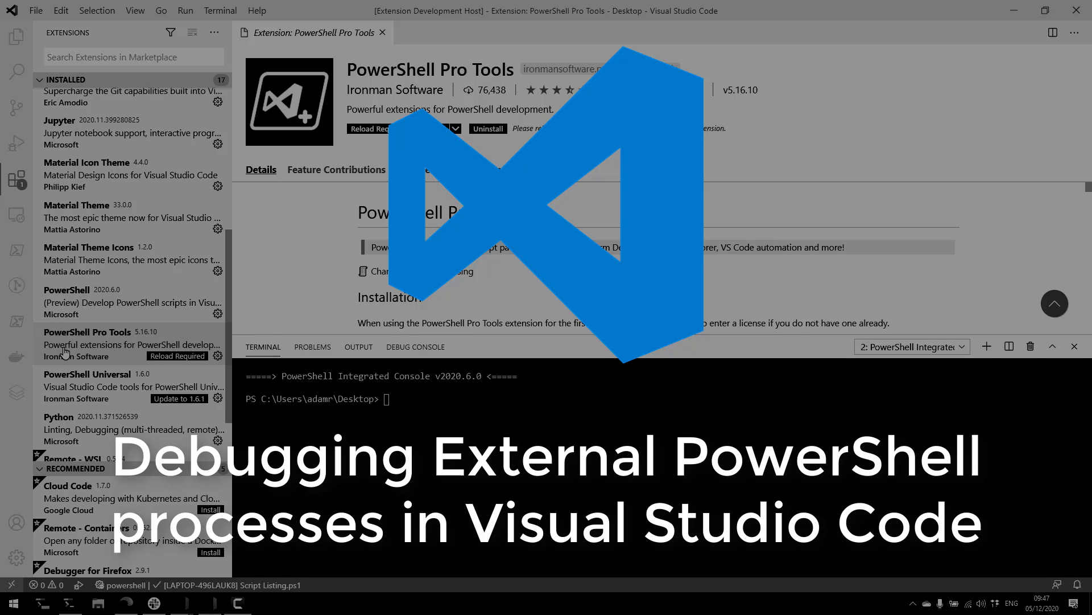
mouse_move(516, 272)
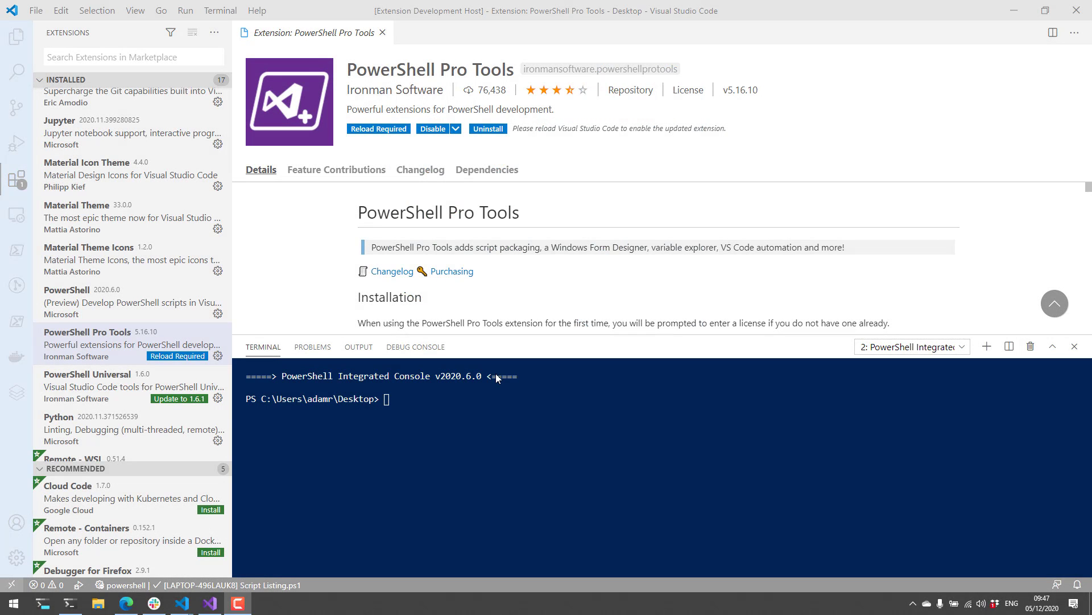
mouse_move(17, 321)
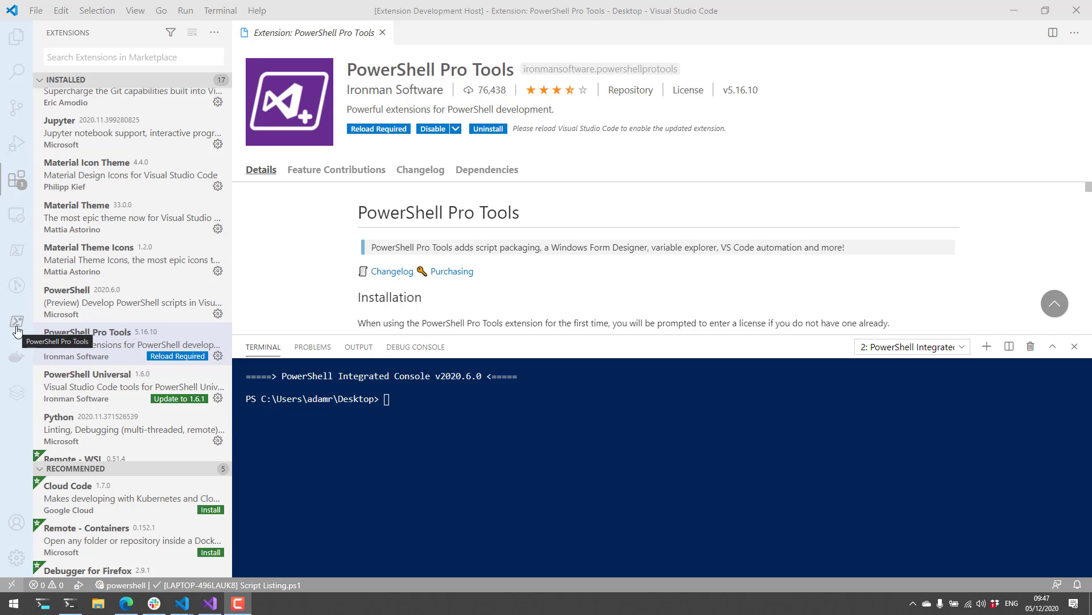
Show the PowerShell Pro Tools explorer listing the five pwsh host processes.
left_click(17, 321)
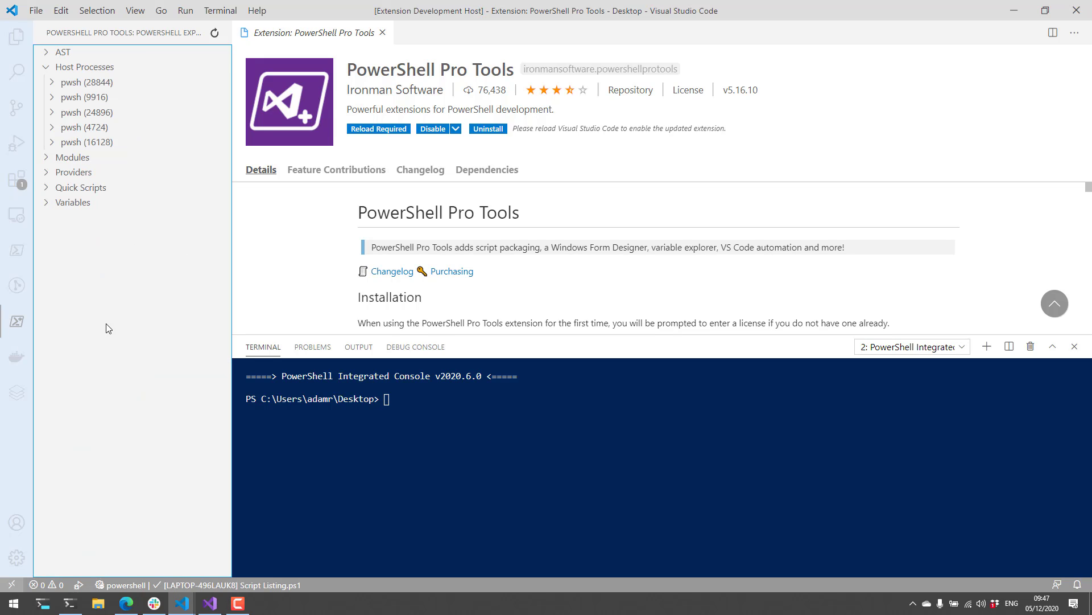
mouse_move(131, 214)
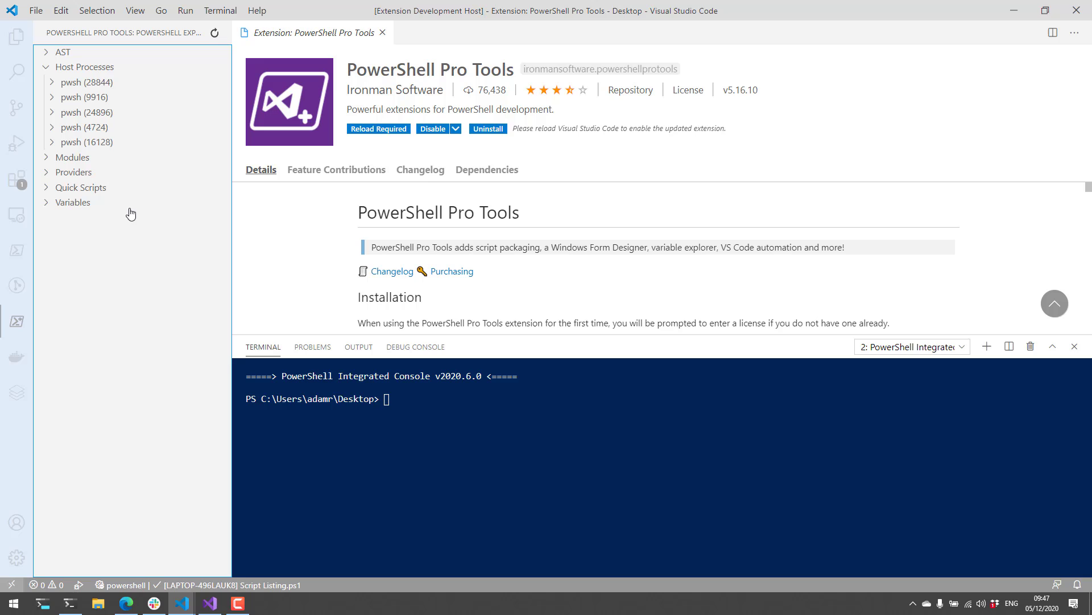
mouse_move(119, 73)
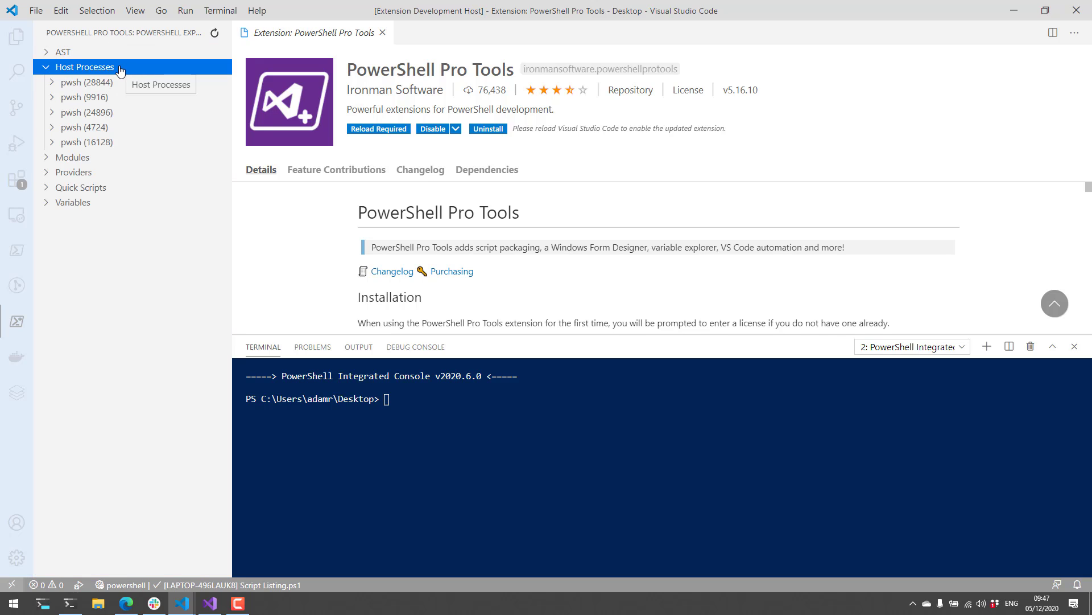
mouse_move(112, 97)
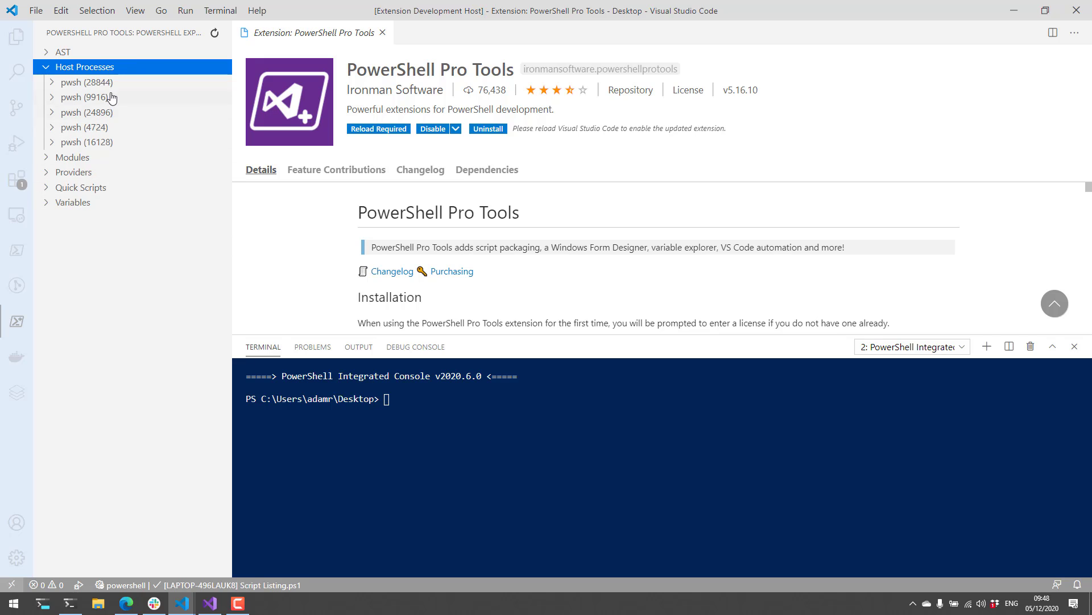
mouse_move(159, 292)
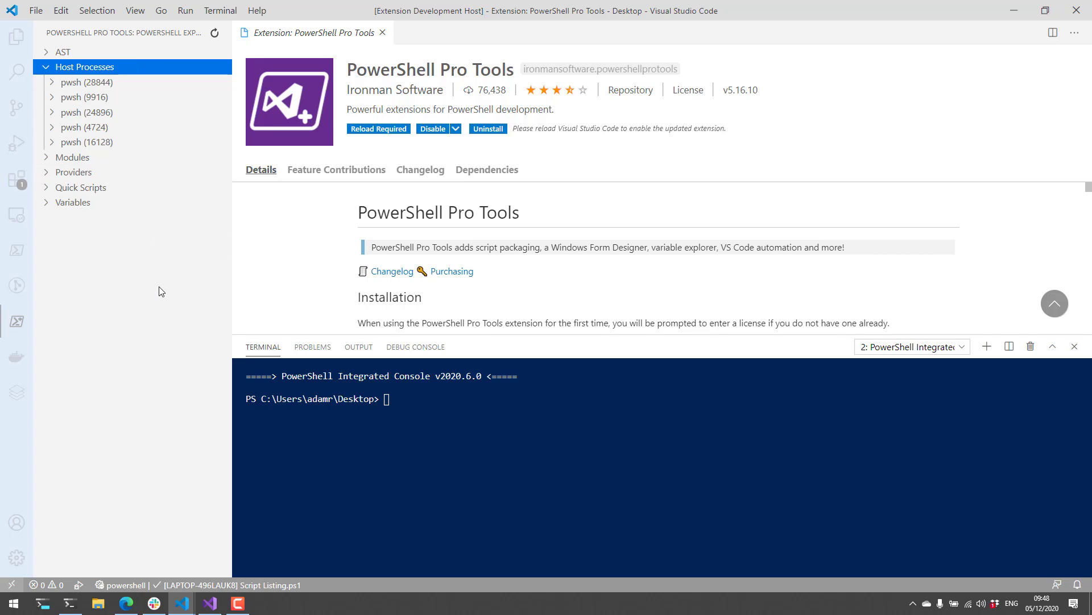
mouse_move(127, 165)
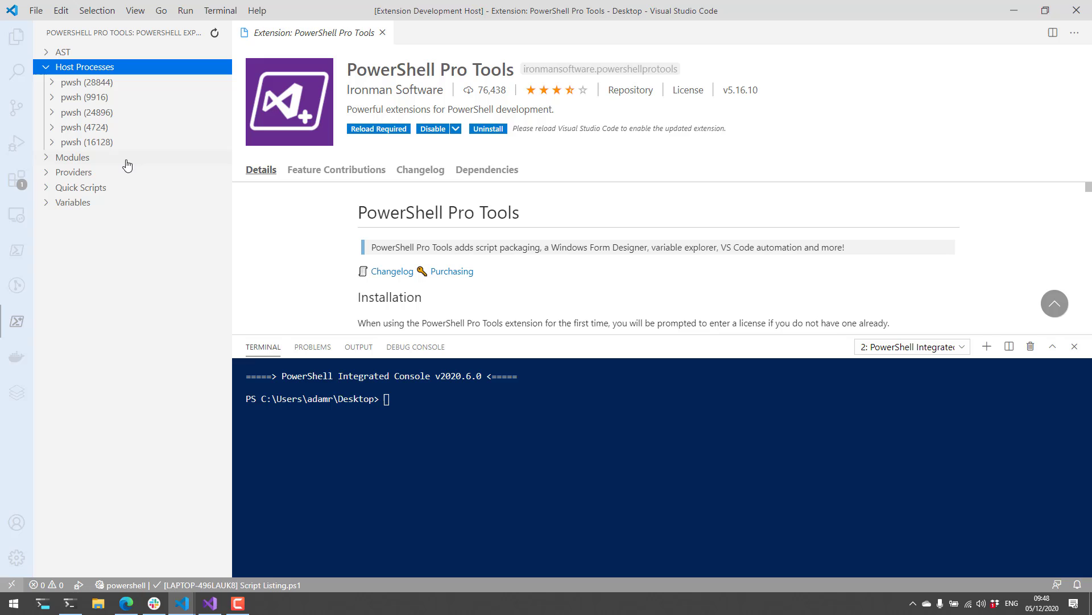
mouse_move(139, 331)
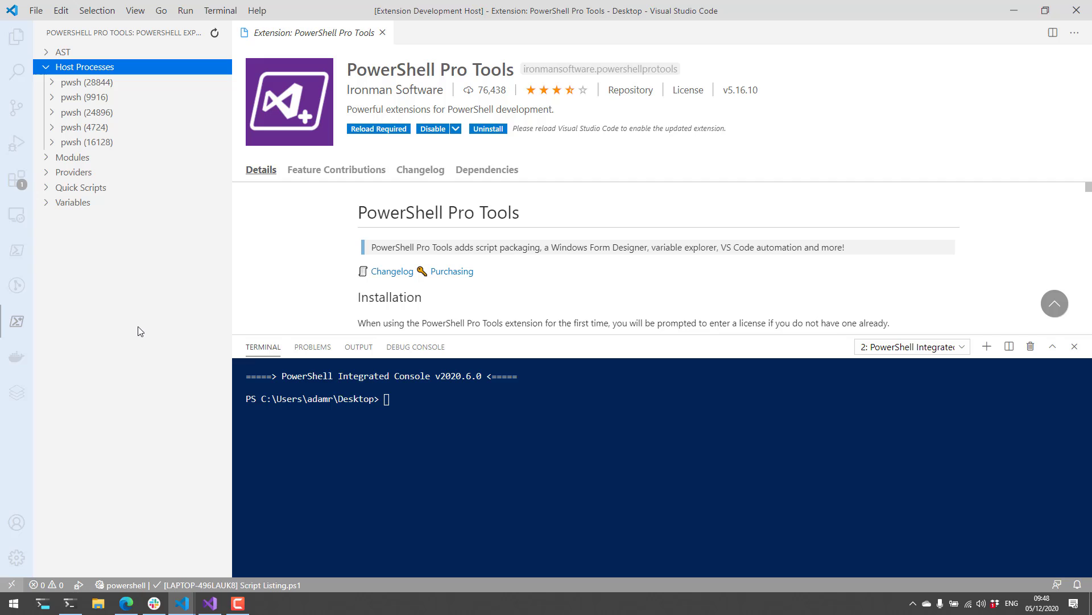
mouse_move(184, 241)
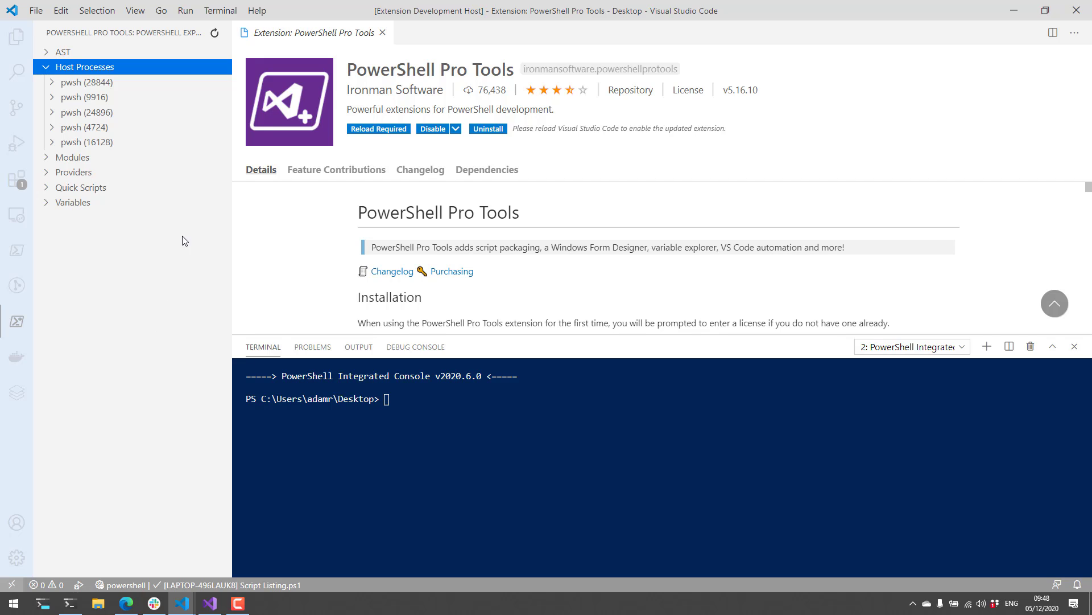
mouse_move(70, 603)
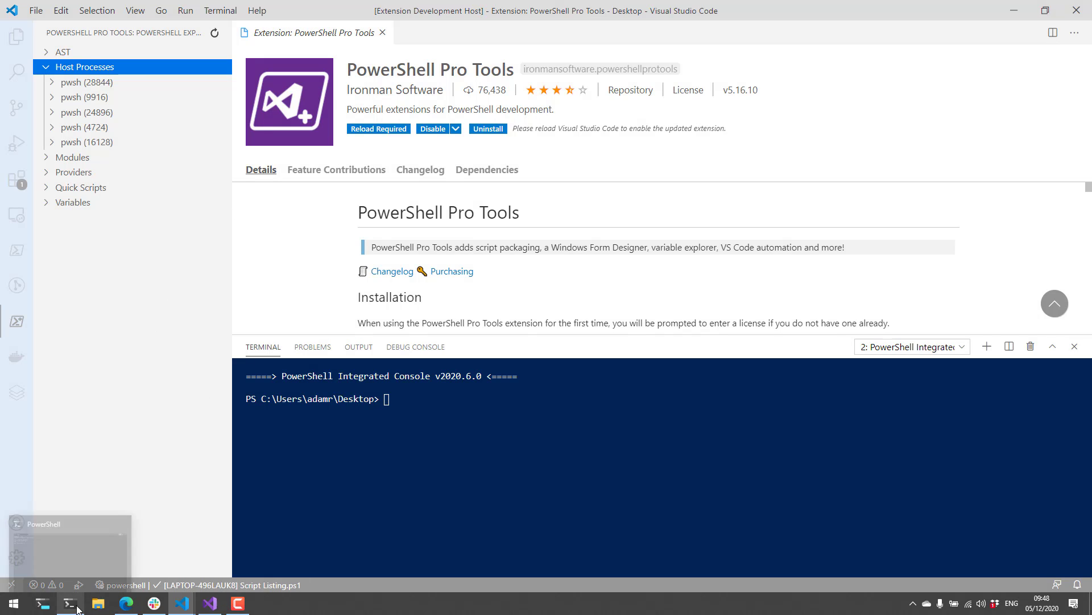
In the Windows Terminal PowerShell session, run $pid to show process ID 16128.
left_click(68, 603)
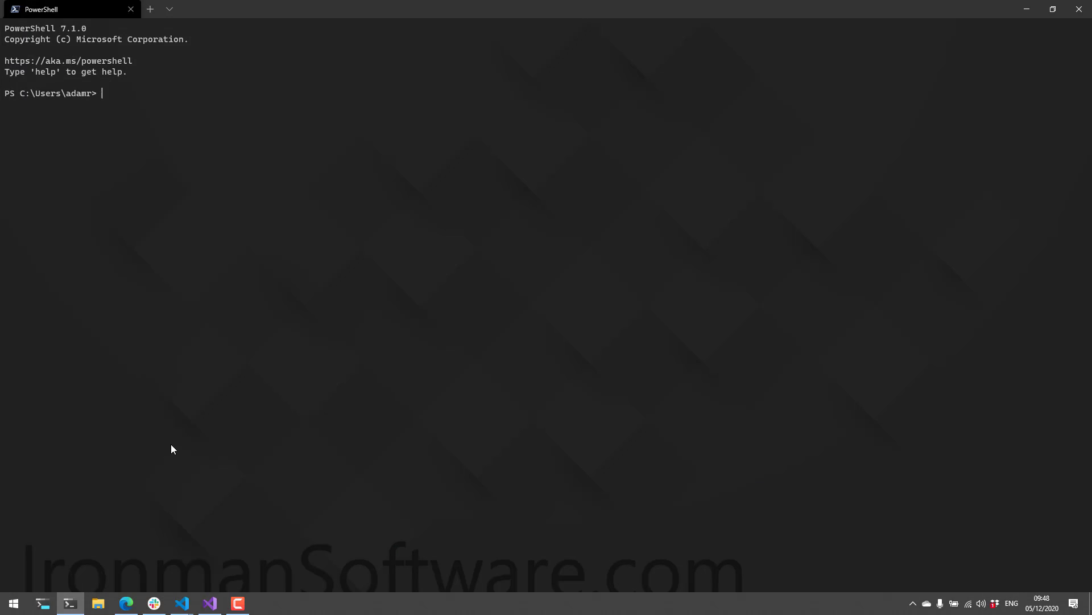
type("$pid")
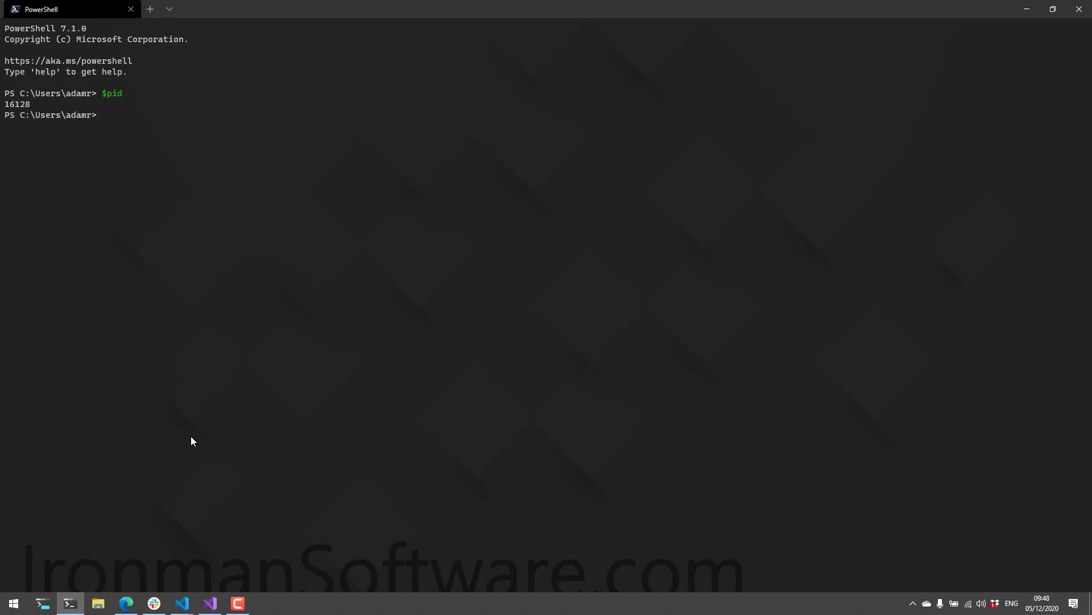
mouse_move(397, 262)
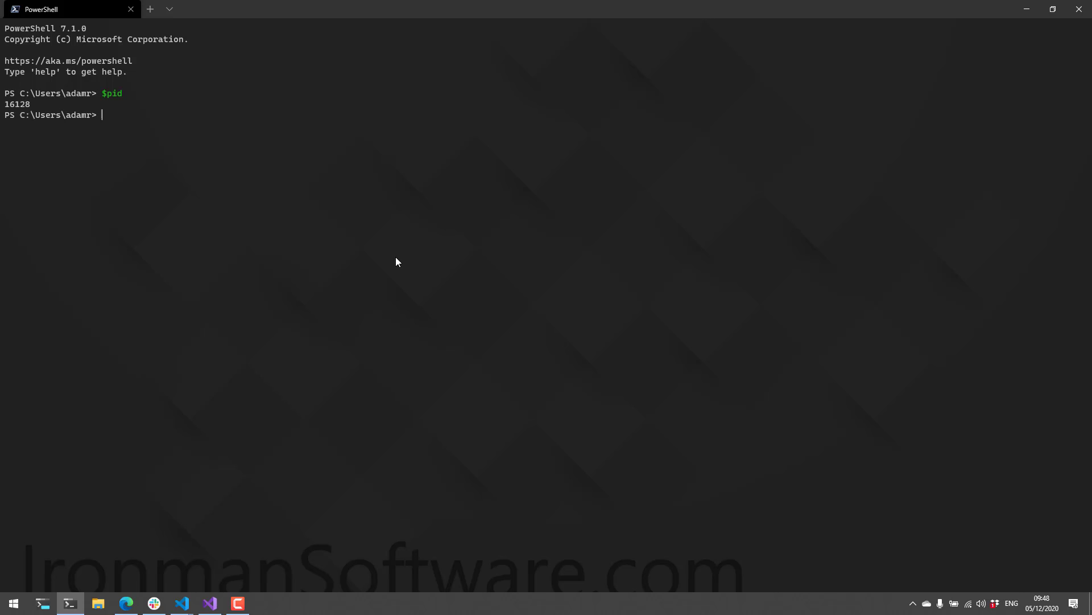
mouse_move(1025, 9)
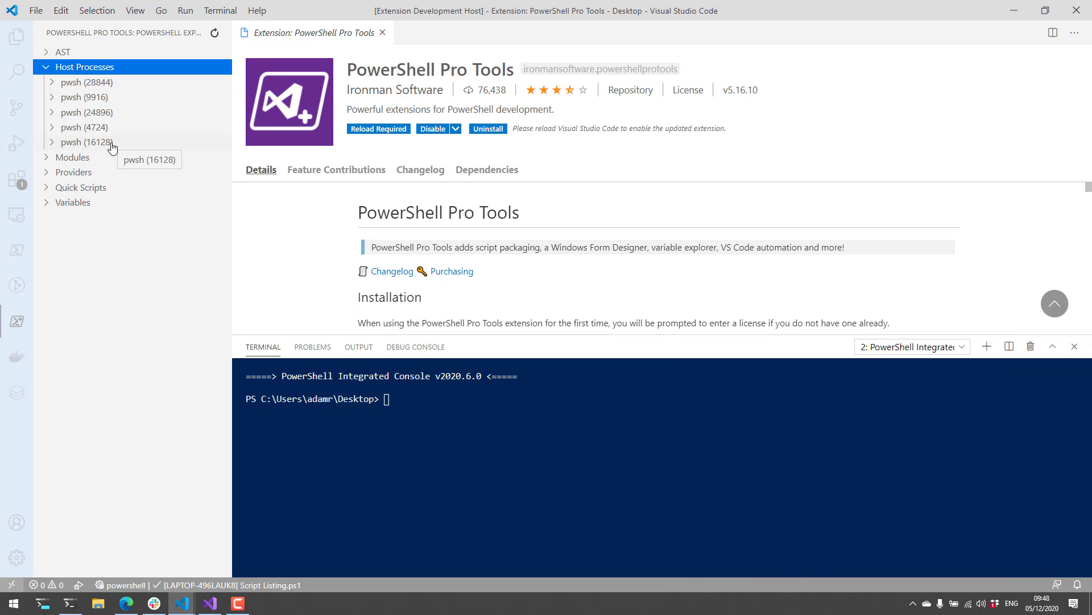
Expand pwsh (16128) under Host Processes to reveal Runspace1.
left_click(83, 142)
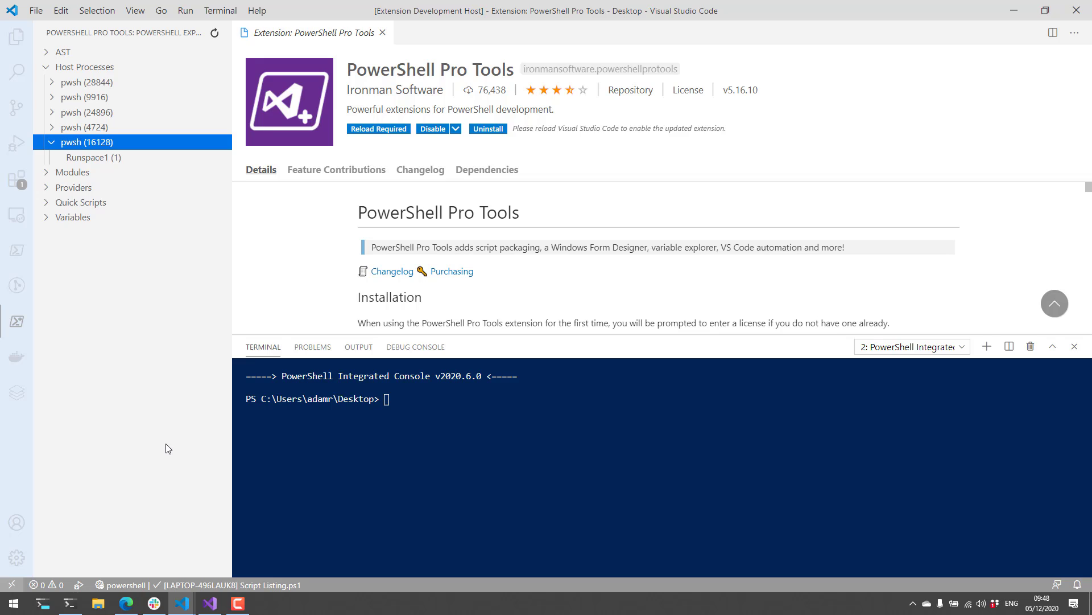
mouse_move(155, 446)
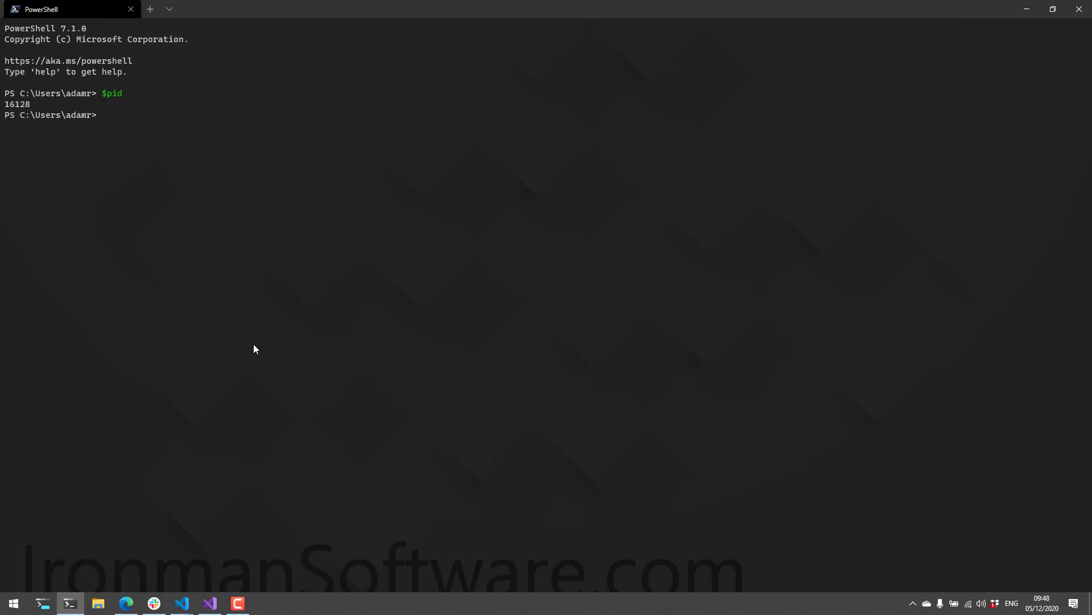
List runspaces, then start a thread job running Wait-Debugger followed by Get-Process.
type("Get-Runspace")
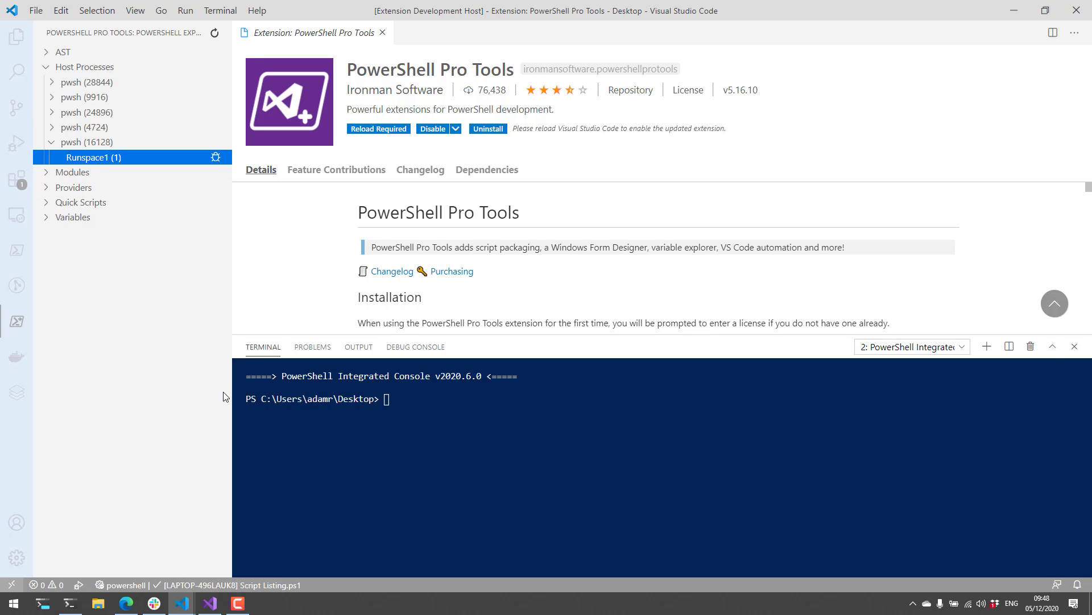
mouse_move(183, 435)
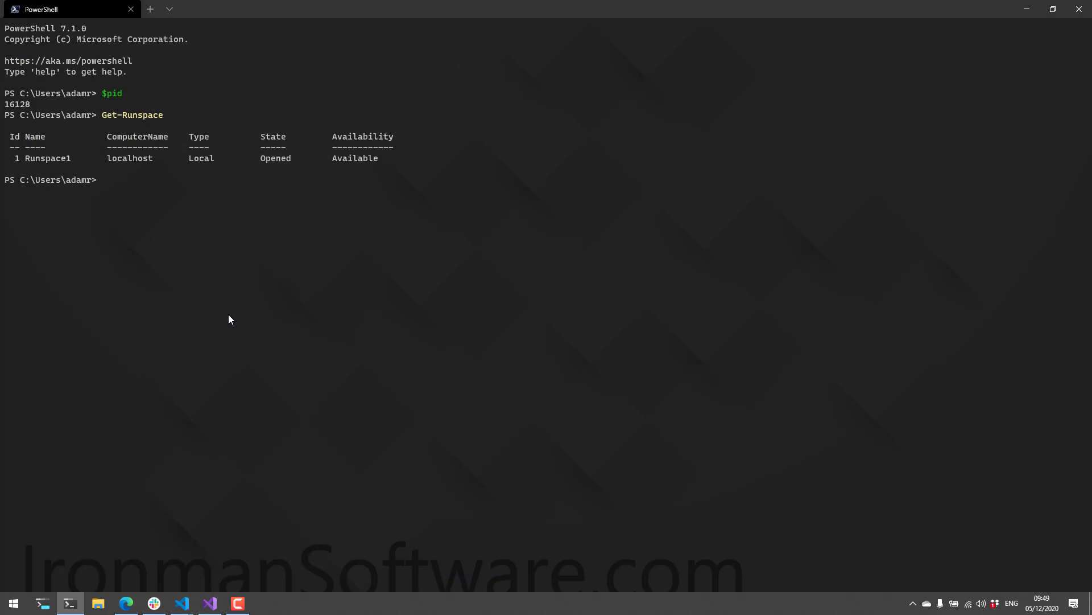
type("Start-")
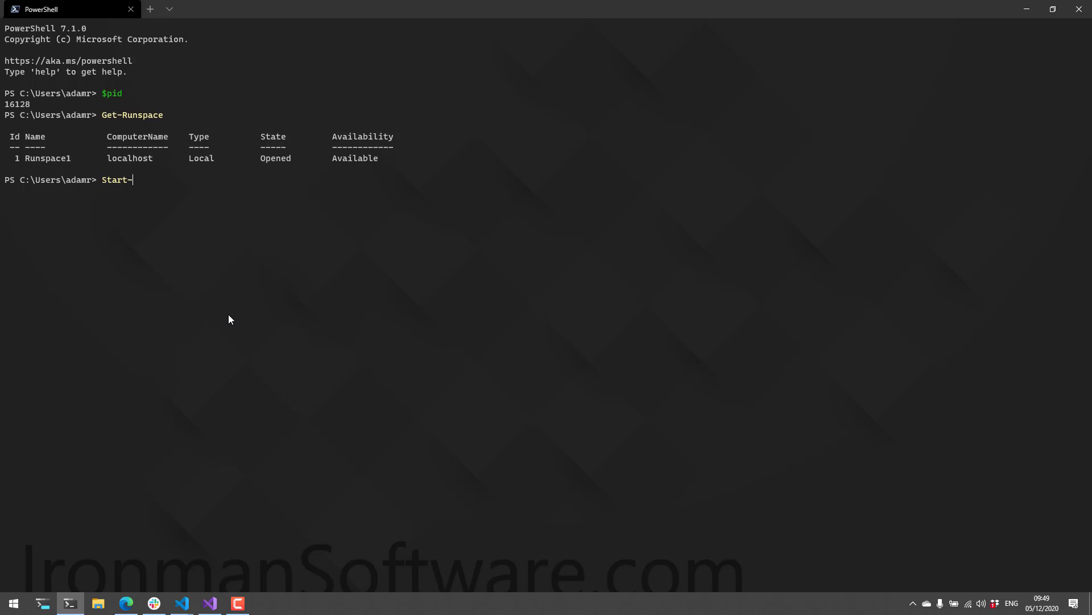
type("ThreadJo")
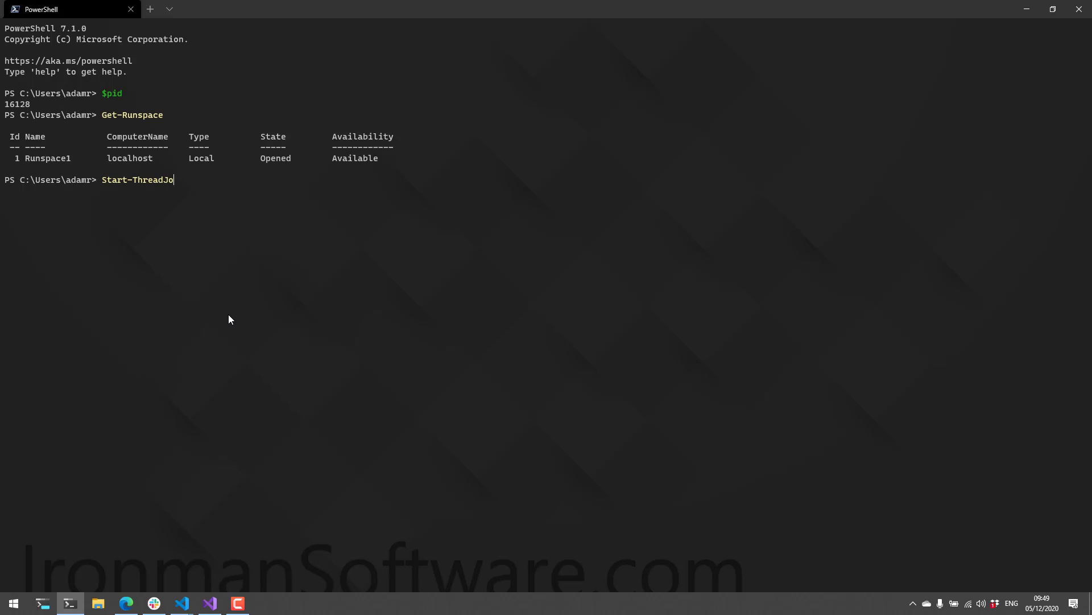
type("b { Wait-")
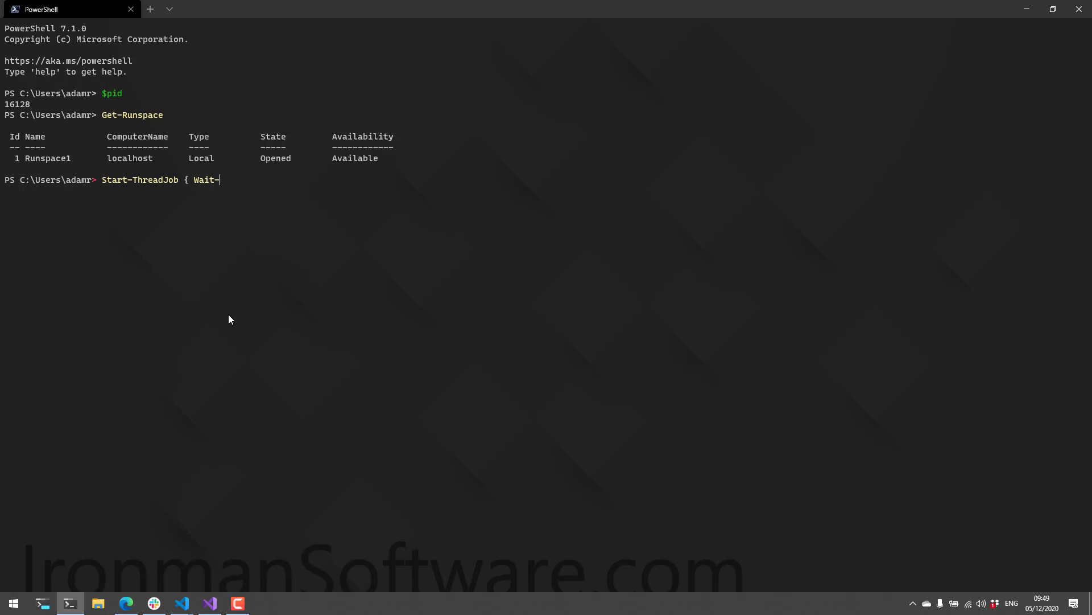
type("Debugger")
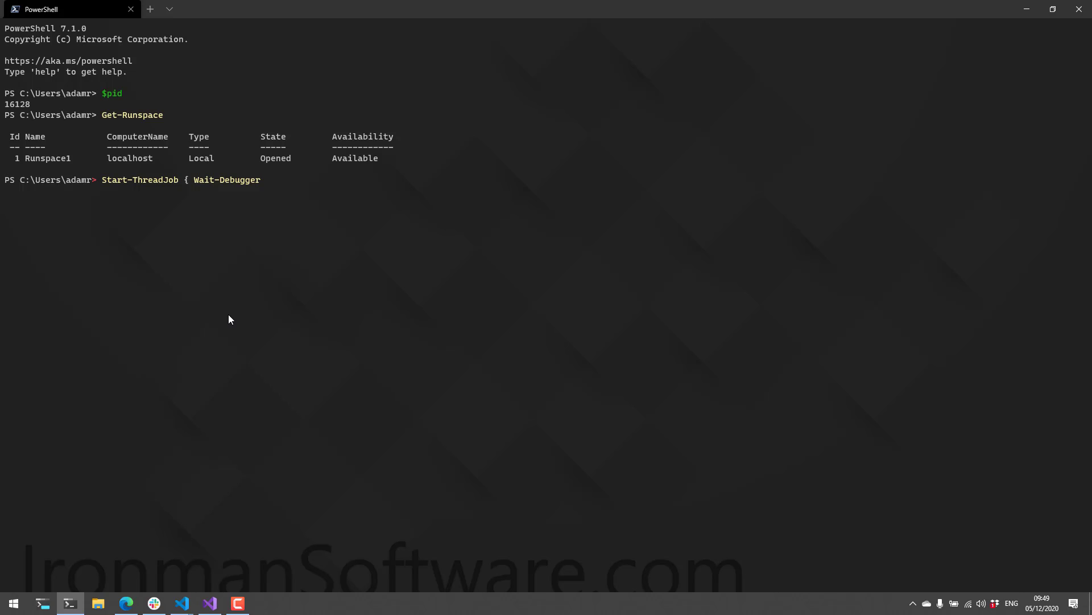
Run Get-Runspace again to confirm Runspace3 is InBreakpoint.
type("Get-Process")
type("}")
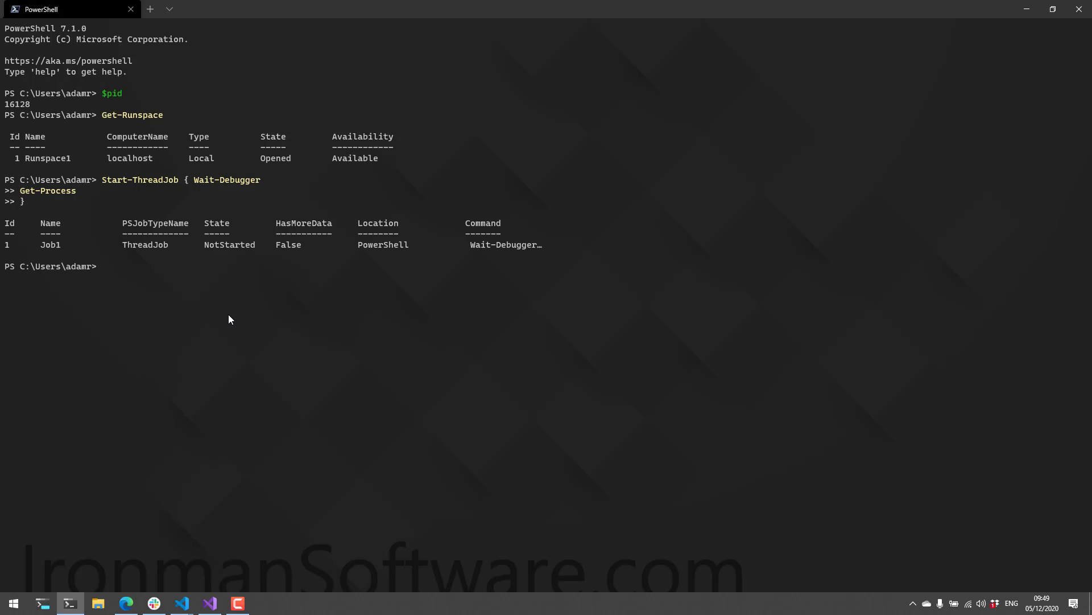
type("get-runspace")
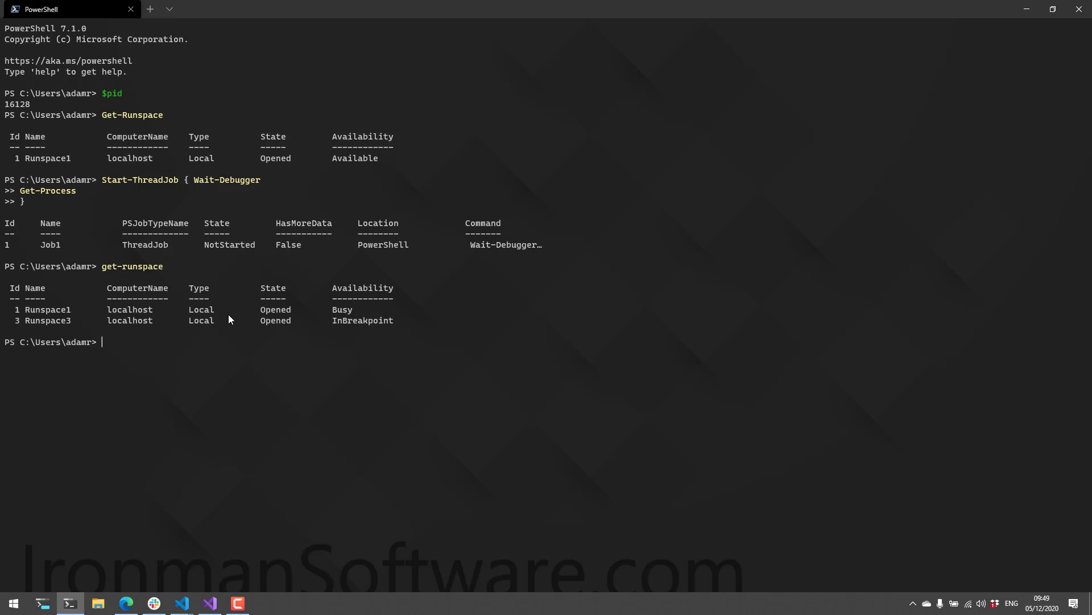
double_click(363, 320)
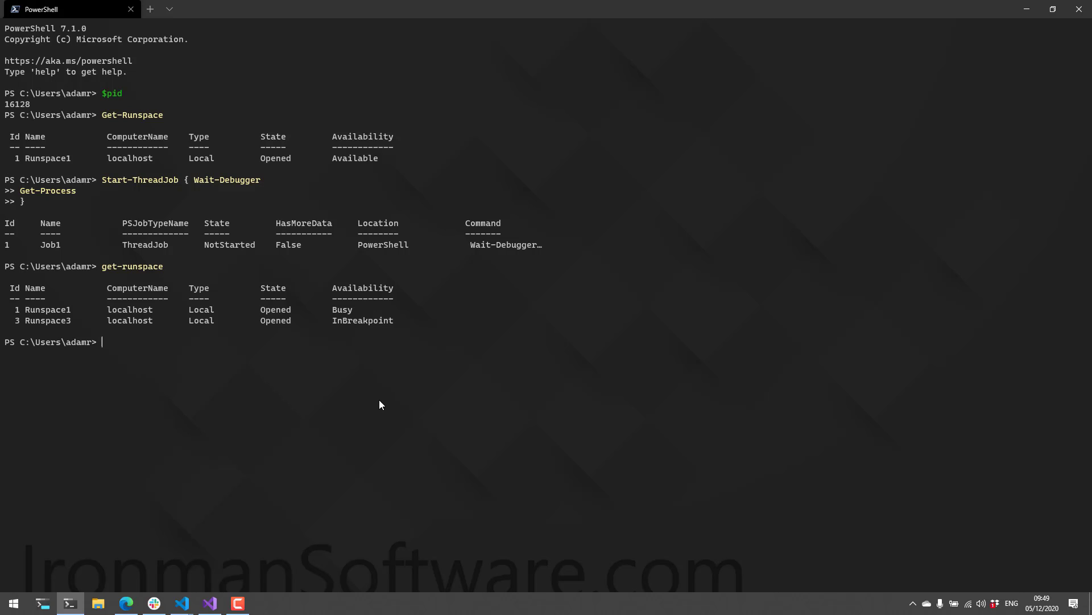
double_click(226, 179)
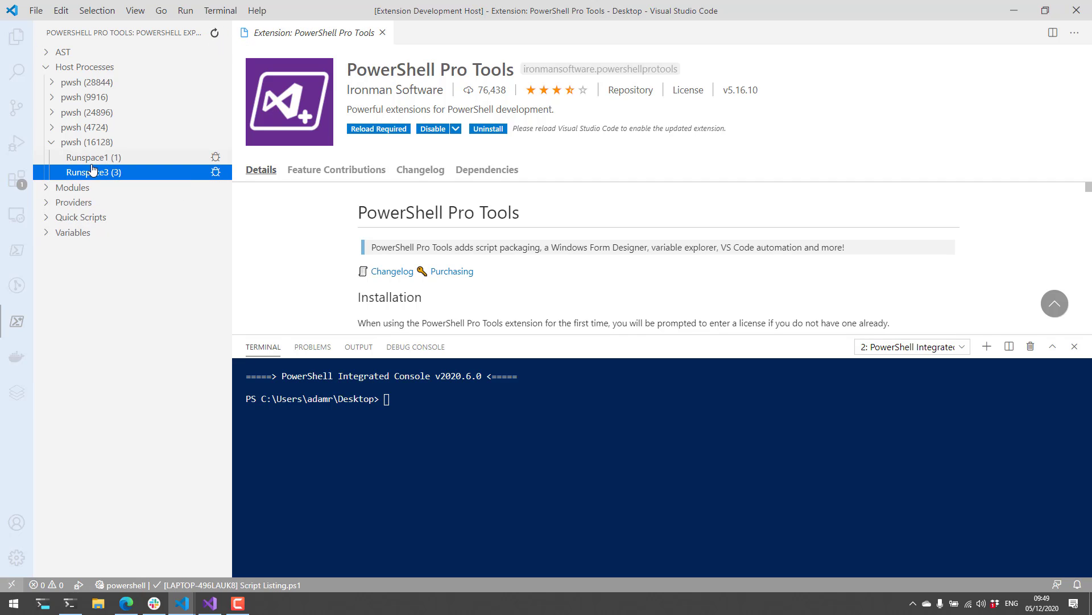
mouse_move(140, 400)
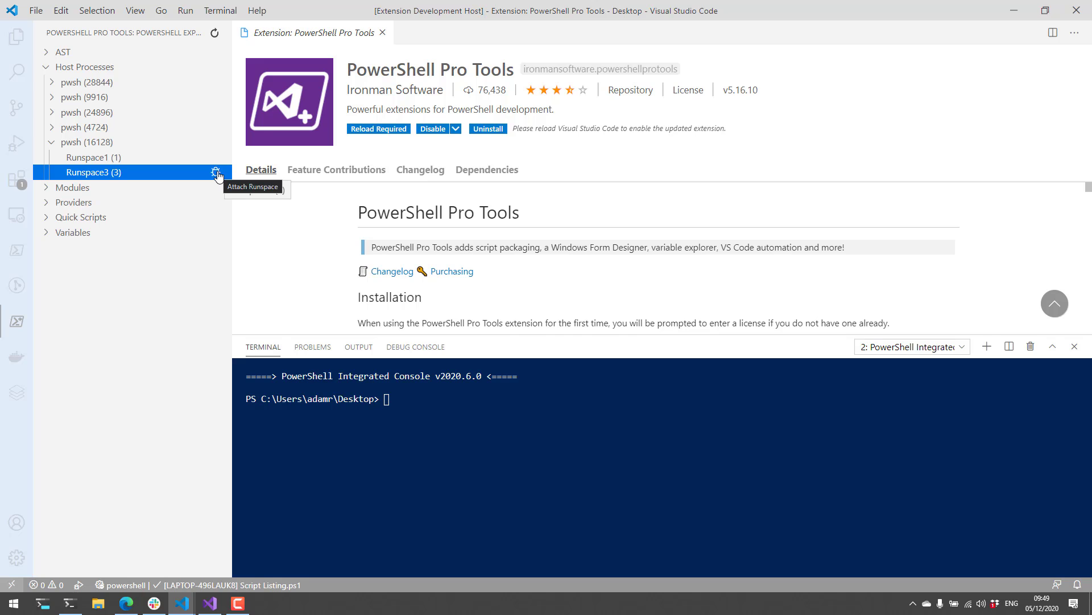
Attach the debugger to Runspace3 (3) of process 16128.
left_click(217, 171)
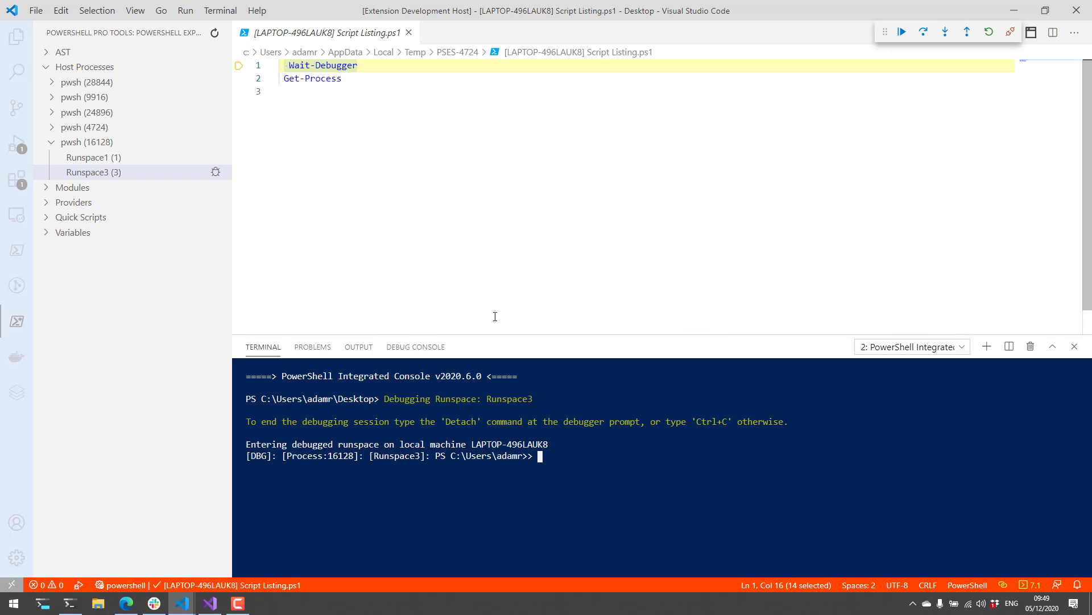
mouse_move(515, 216)
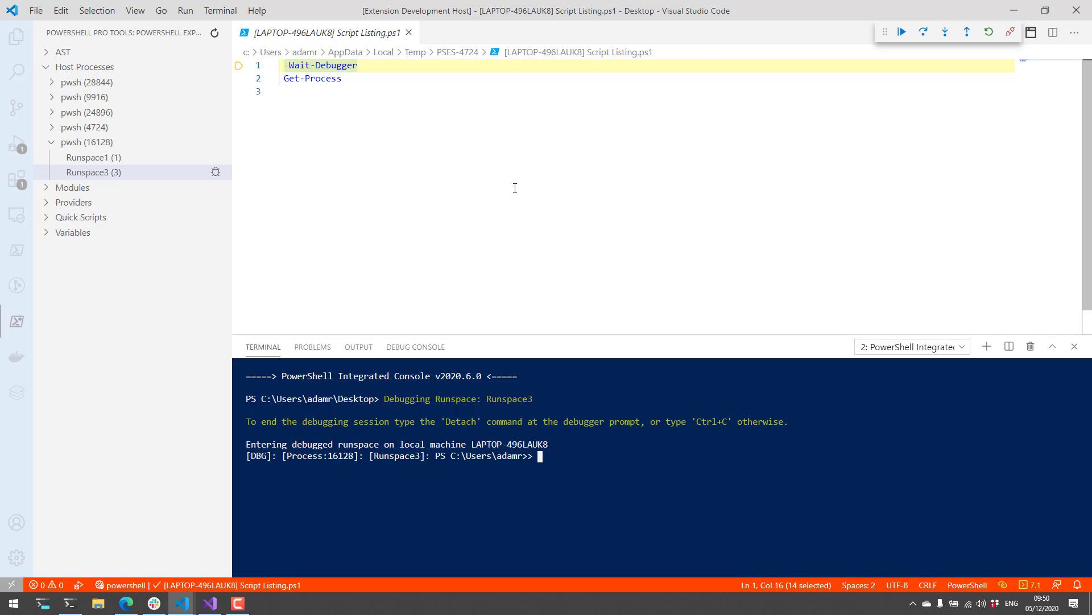
mouse_move(514, 179)
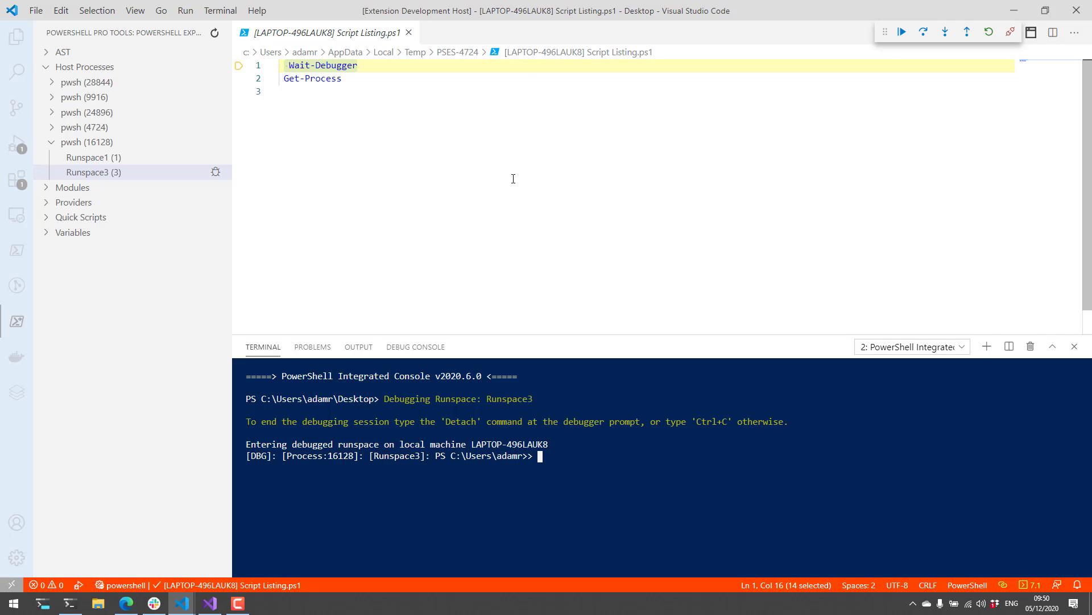
mouse_move(451, 212)
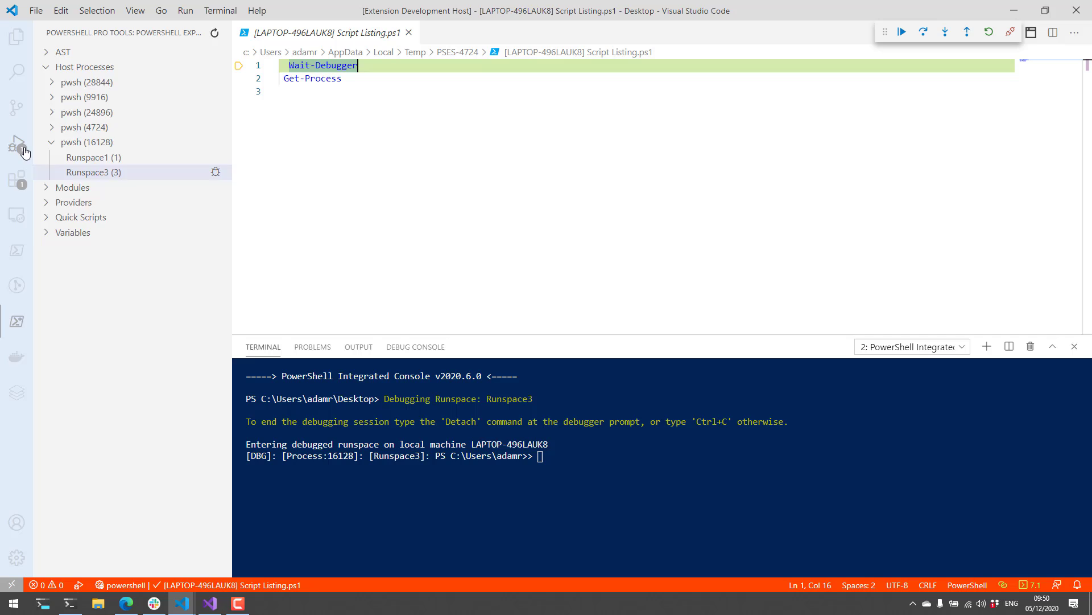
Show the Run view and step over Wait-Debugger to pause on Get-Process.
left_click(16, 142)
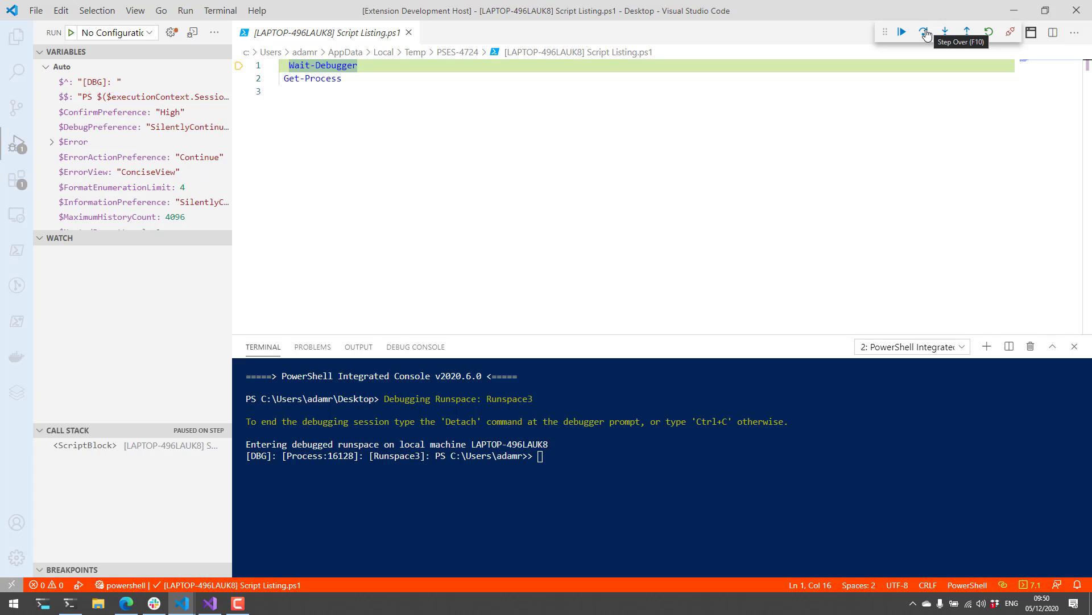
left_click(923, 32)
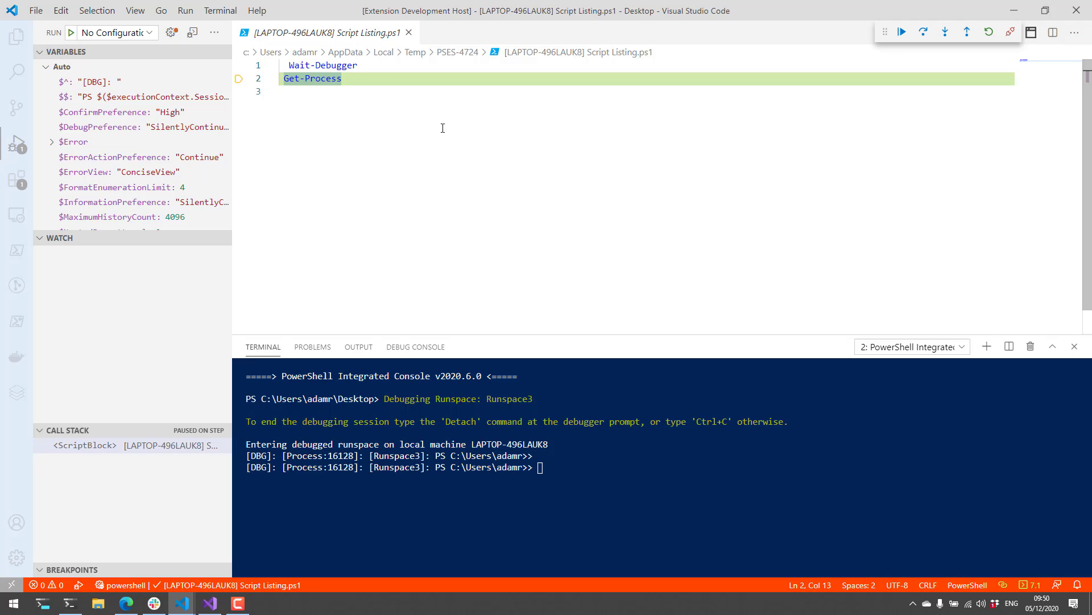
mouse_move(561, 235)
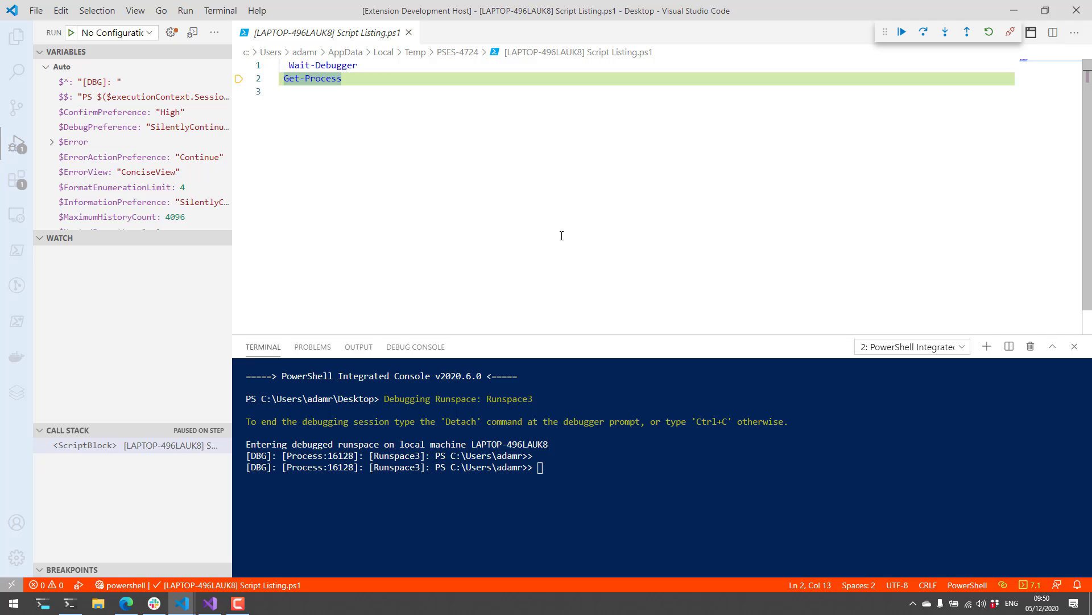
mouse_move(589, 212)
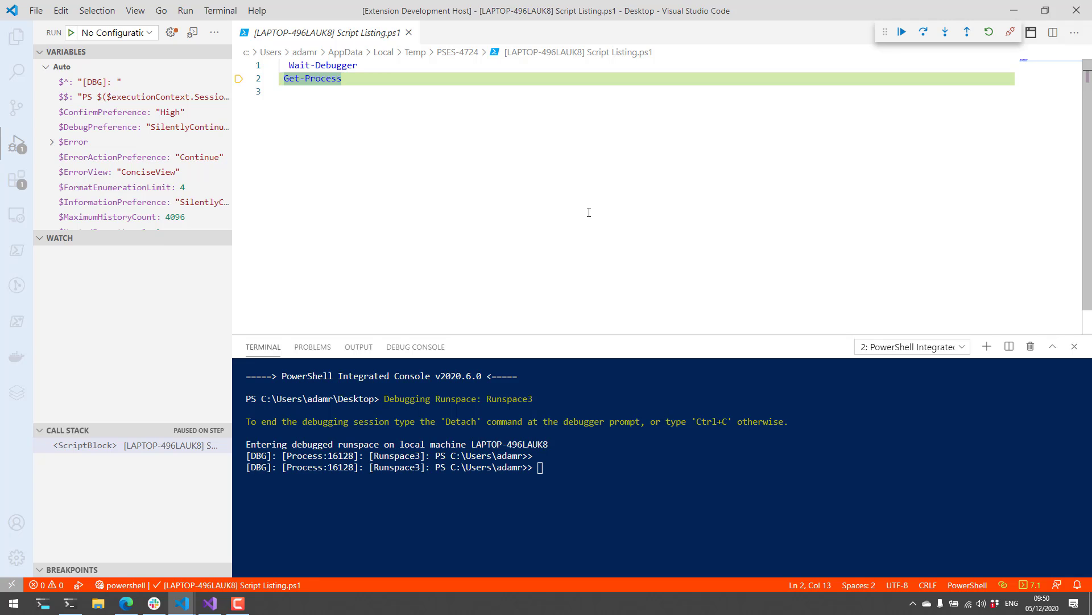
mouse_move(592, 223)
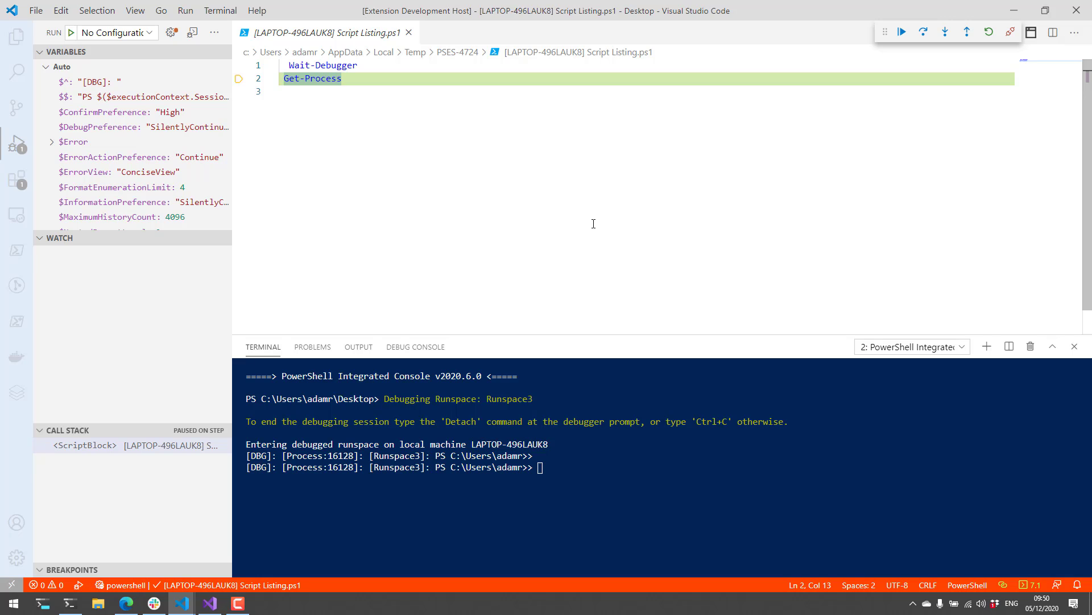
mouse_move(616, 206)
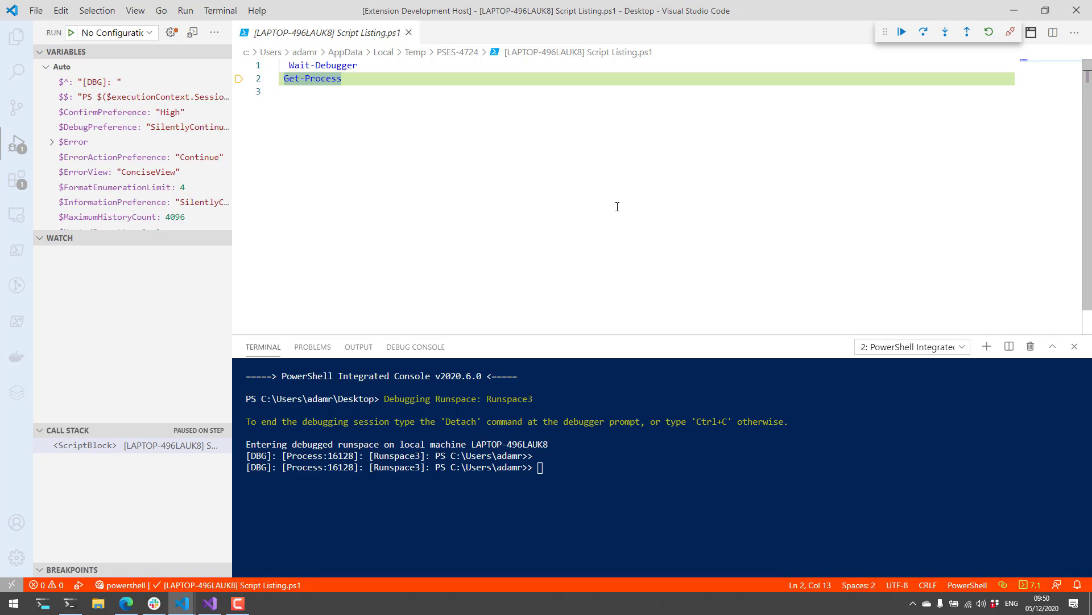